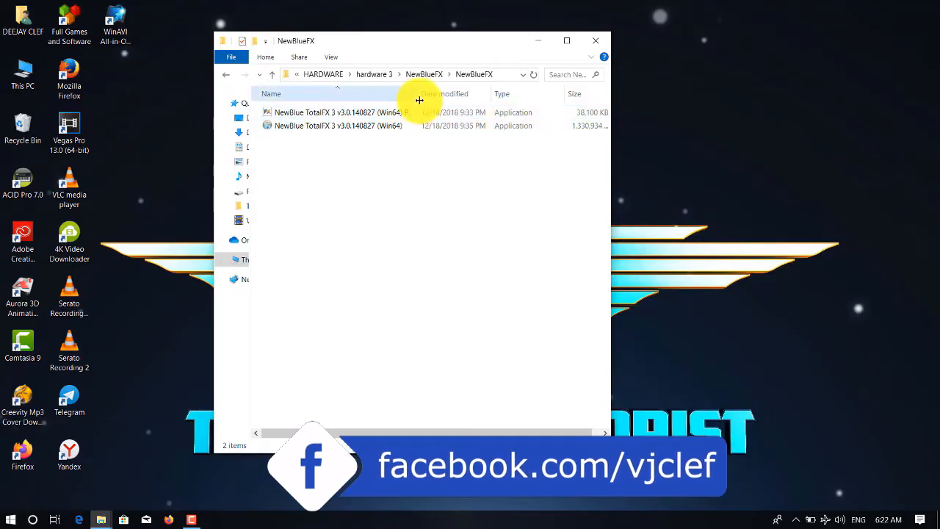
Run the 'NewBlue TotalFX 3 v3.0.140827 (Win64)' installer from the NewBlueFX folder
{"action": "left_click", "coordinate": [330, 113]}
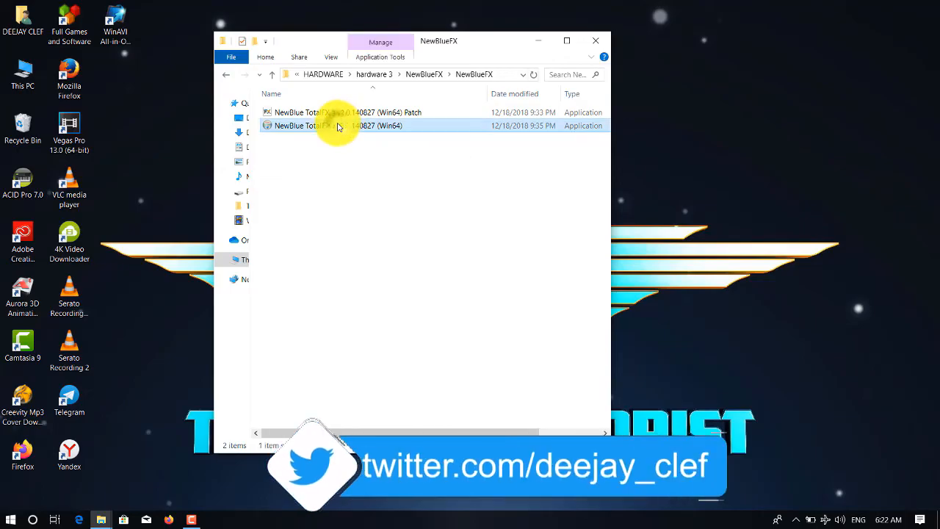
{"action": "double_click", "coordinate": [337, 125]}
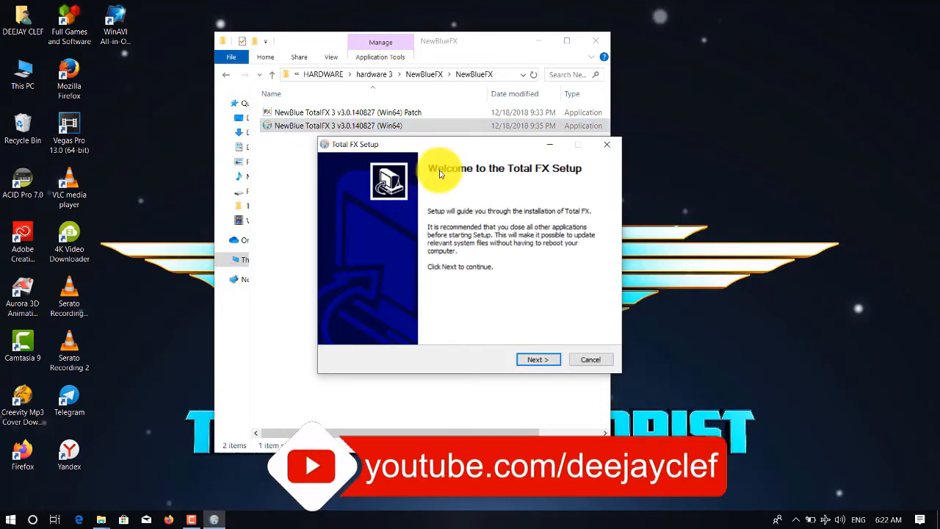
Choose 'Full Install' as the install type and continue to the Registration page
{"action": "left_click", "coordinate": [537, 359]}
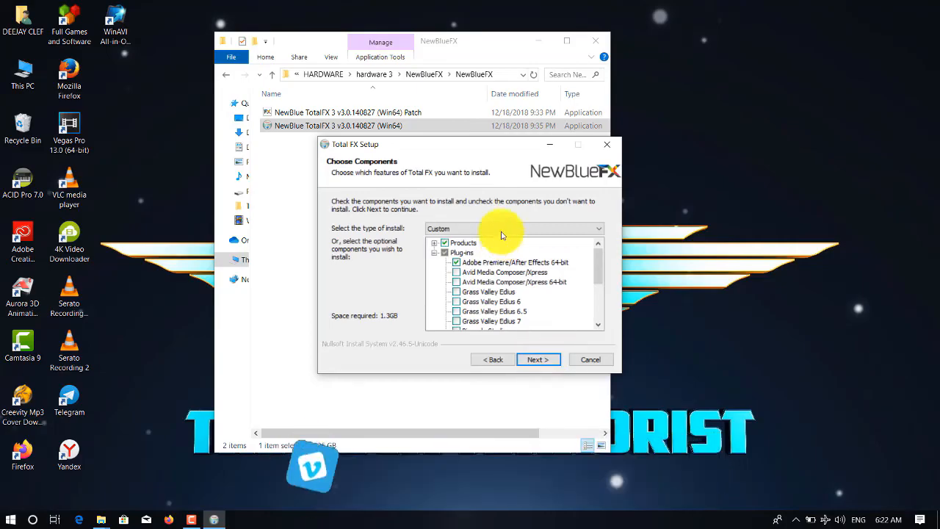
{"action": "left_click", "coordinate": [514, 228]}
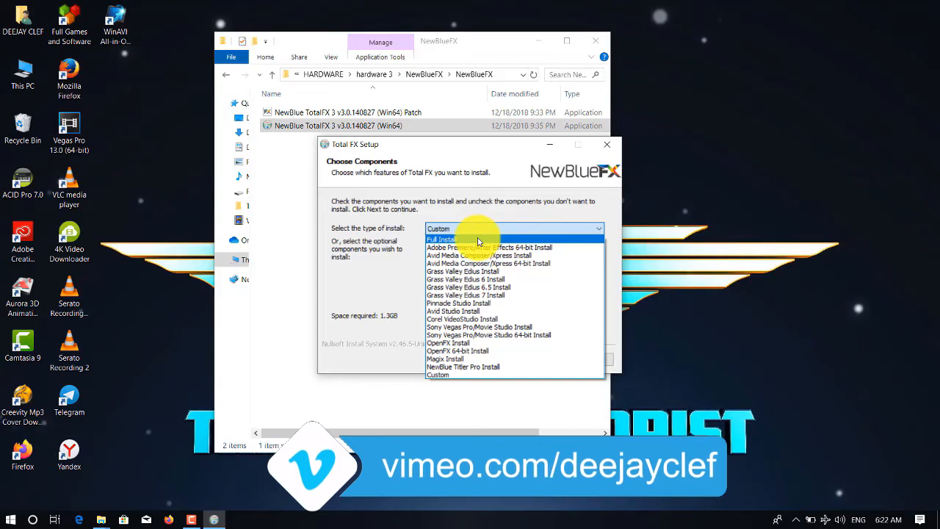
{"action": "left_click", "coordinate": [440, 238]}
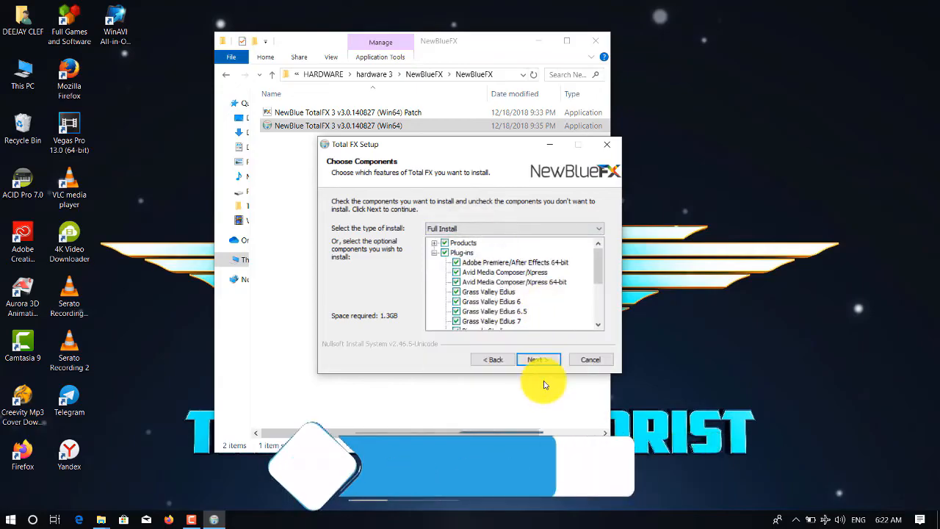
{"action": "left_click", "coordinate": [535, 359]}
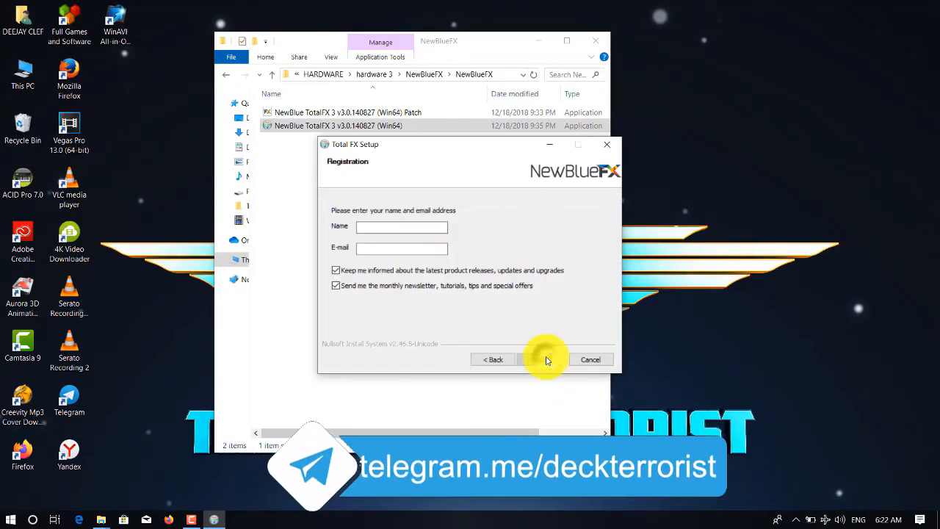
{"action": "mouse_move", "coordinate": [540, 357]}
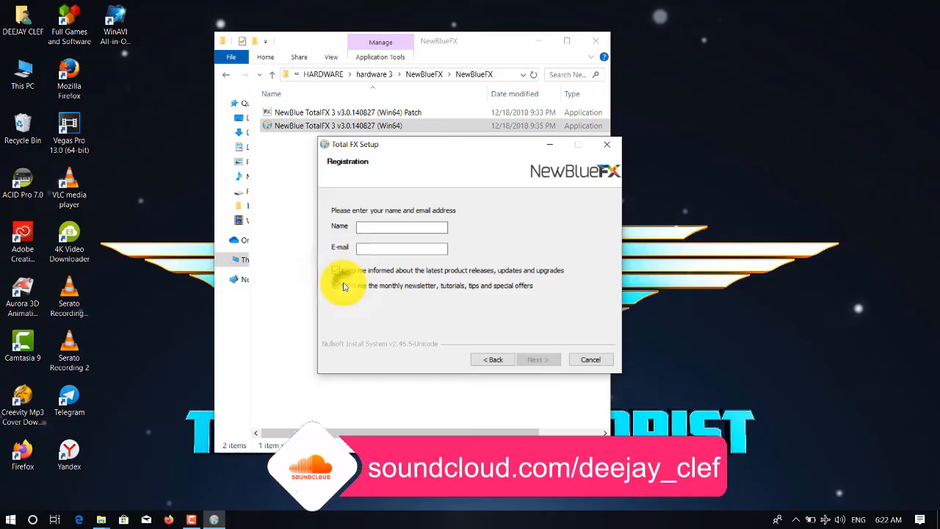
Enter placeholder registration name 'tttt' and email ending 'sseg.com', then start installing
{"action": "left_click", "coordinate": [336, 270]}
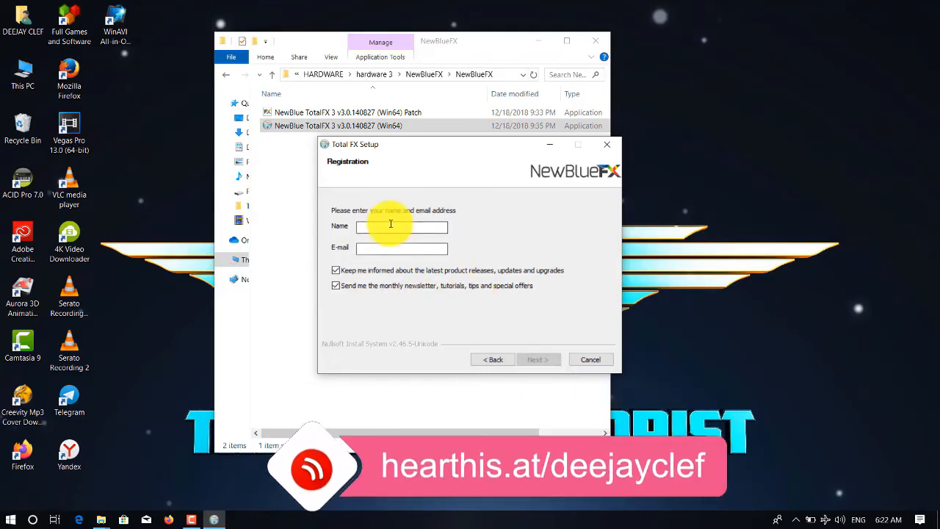
{"action": "left_click", "coordinate": [401, 226]}
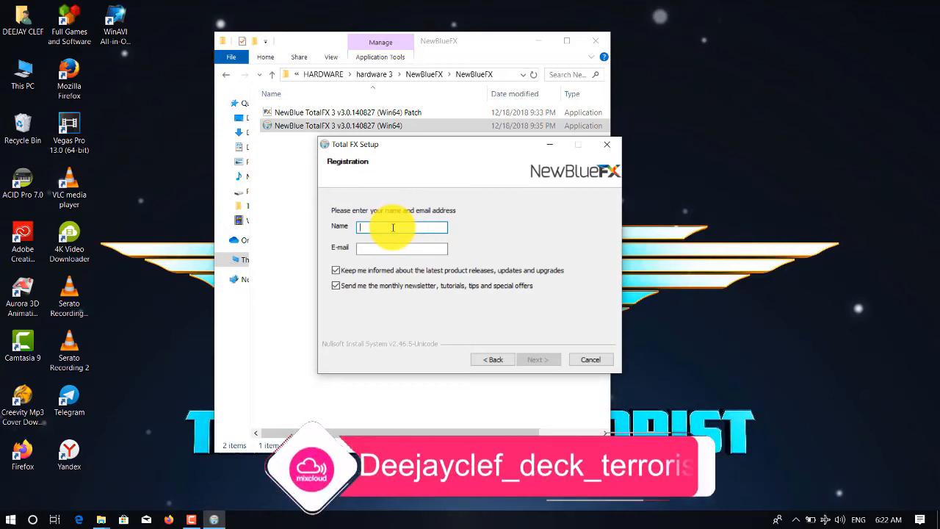
{"action": "type", "text": "tttt"}
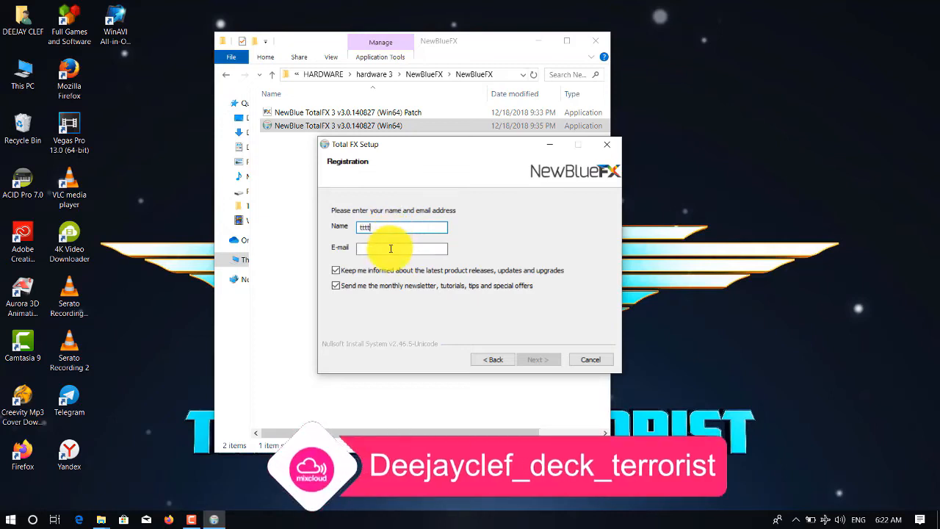
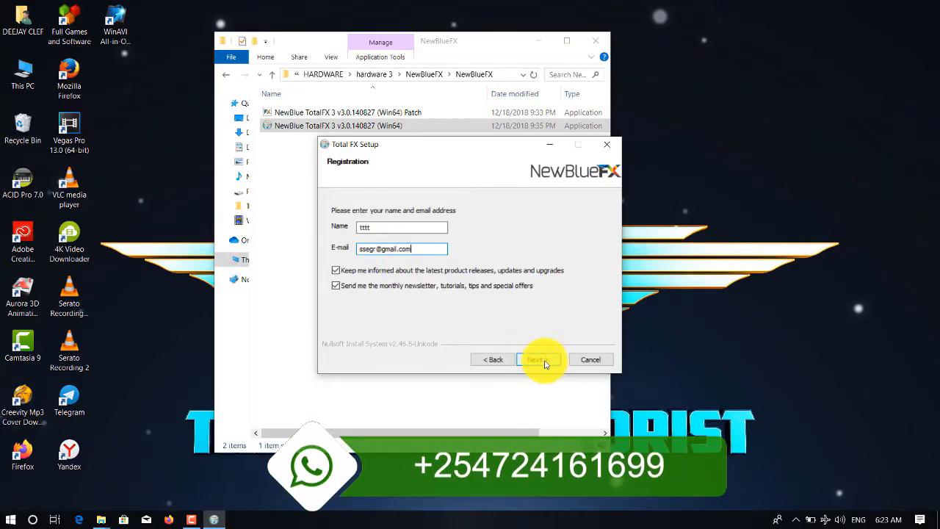
{"action": "left_click", "coordinate": [537, 359]}
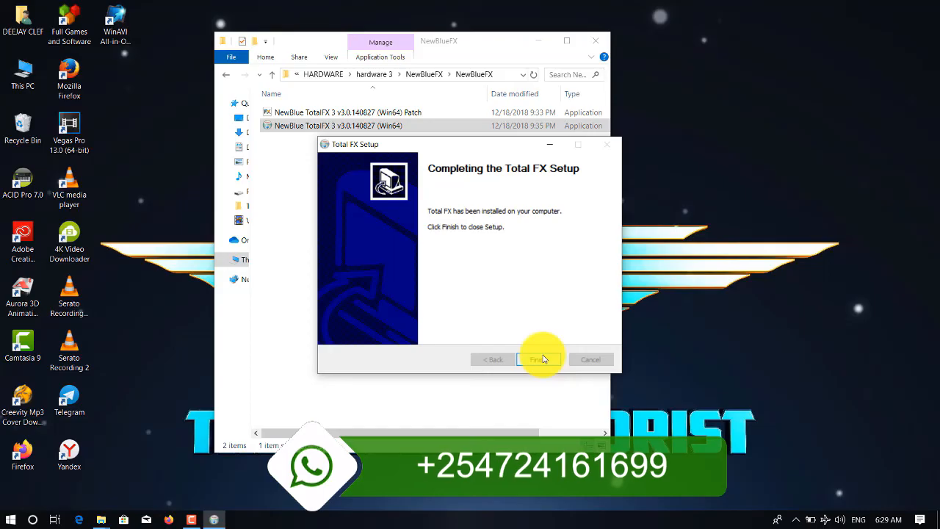
Close Total FX Setup with Finish once installation completes
{"action": "left_click", "coordinate": [540, 359]}
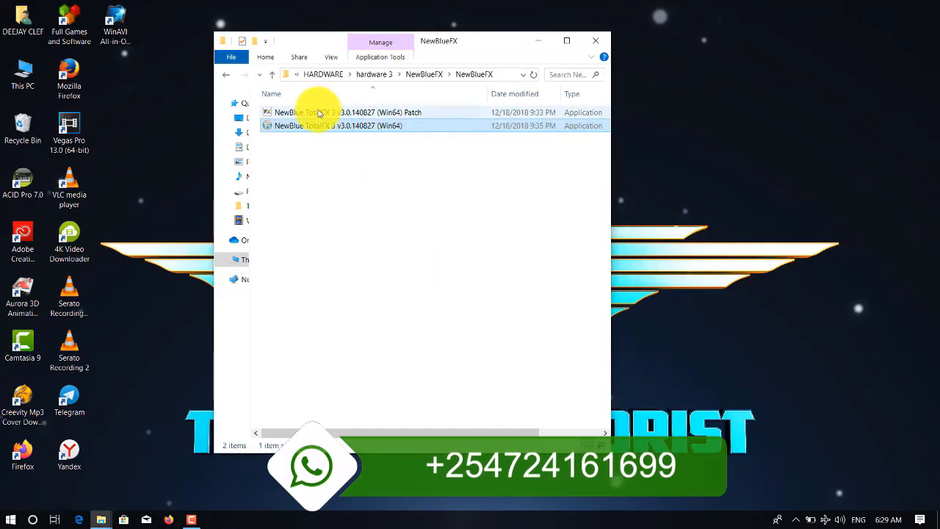
Run the TotalFX patch from the NewBlueFX folder through to completion and close it
{"action": "left_click", "coordinate": [345, 111]}
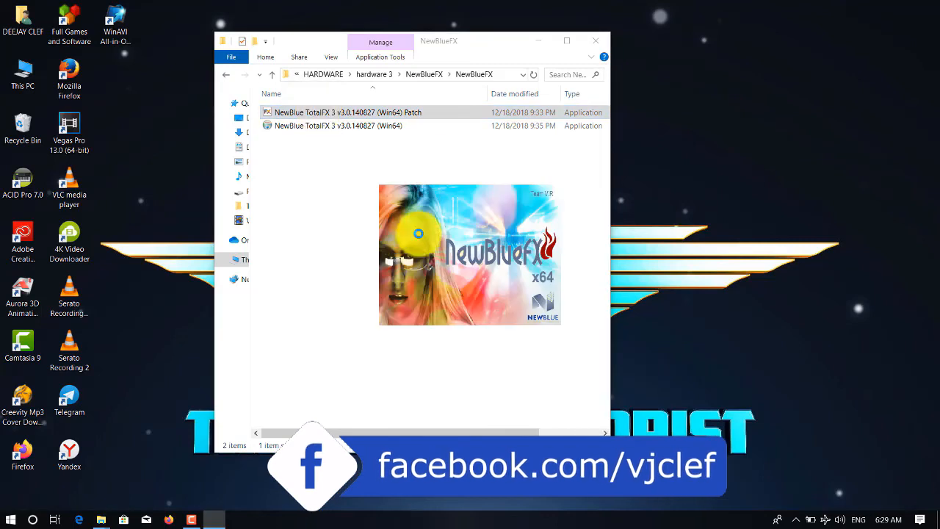
{"action": "double_click", "coordinate": [348, 112]}
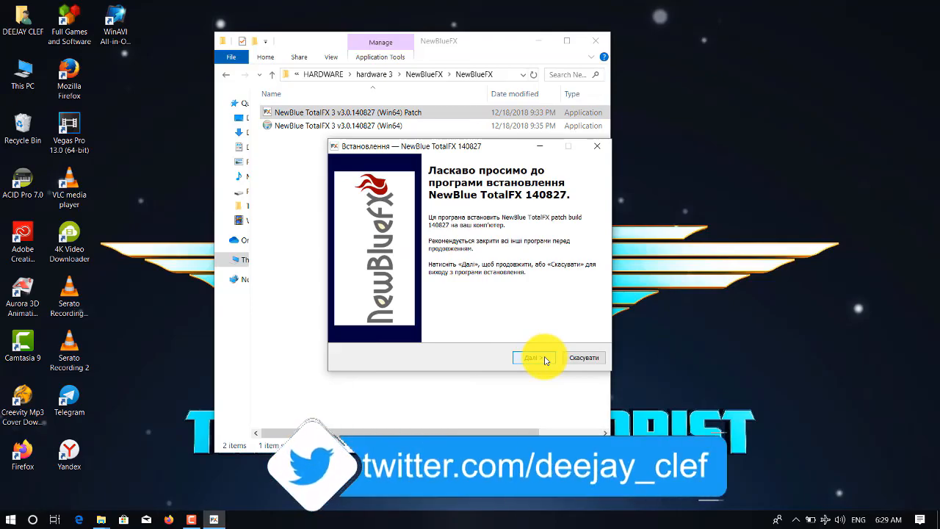
{"action": "left_click", "coordinate": [532, 358]}
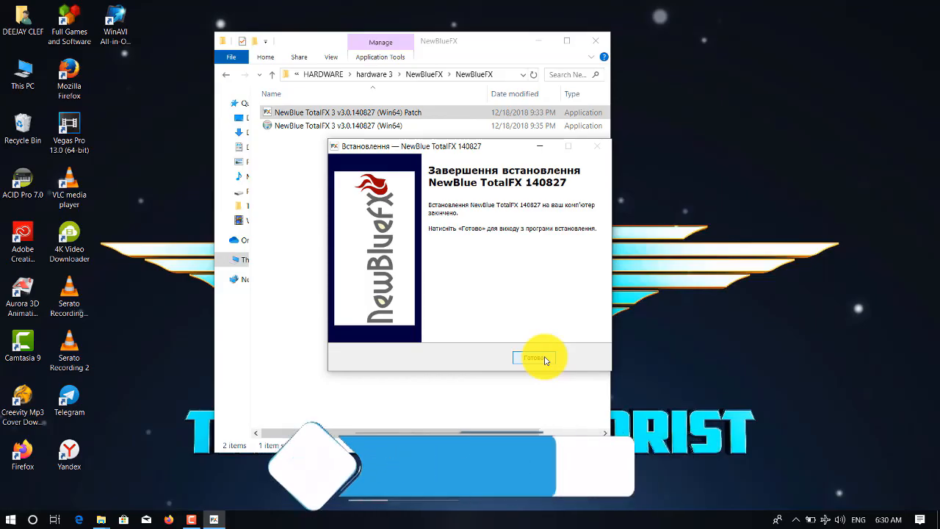
{"action": "left_click", "coordinate": [533, 357]}
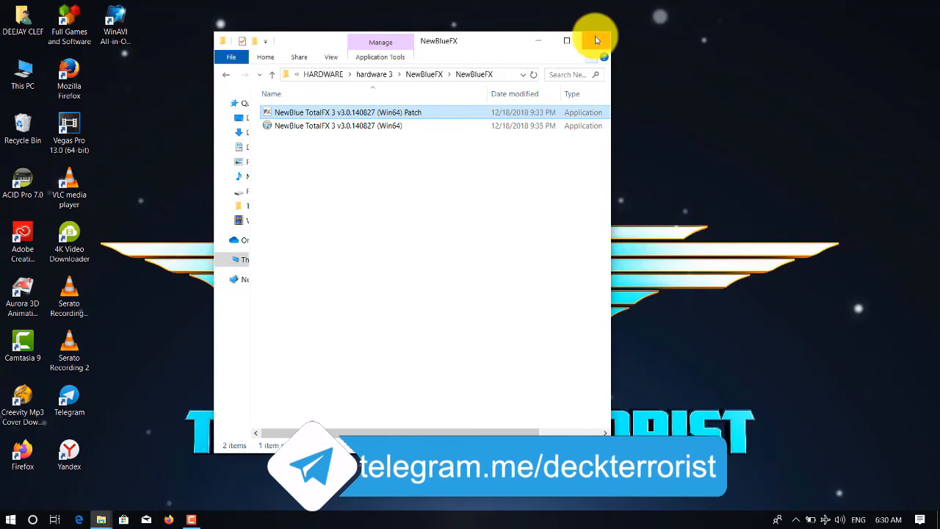
Close the NewBlueFX folder window while Vegas Pro 13 starts
{"action": "left_click", "coordinate": [595, 40]}
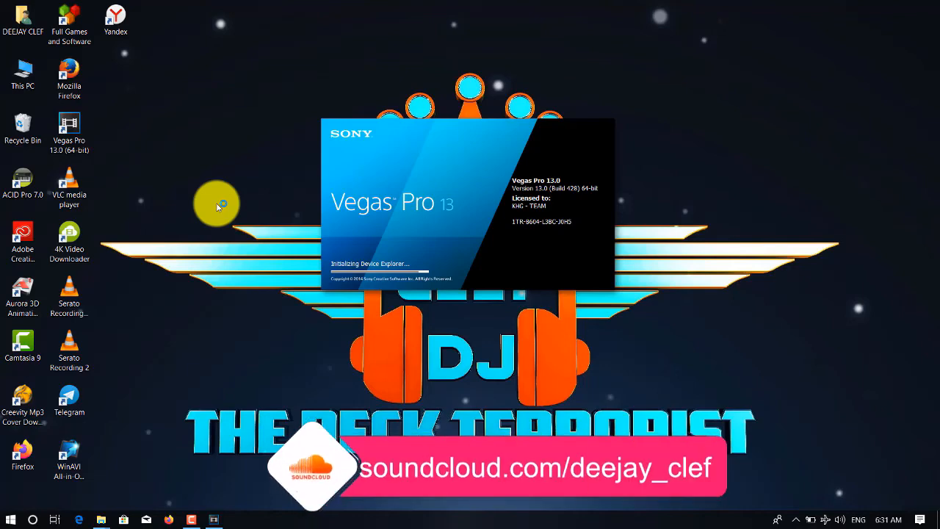
{"action": "mouse_move", "coordinate": [215, 68]}
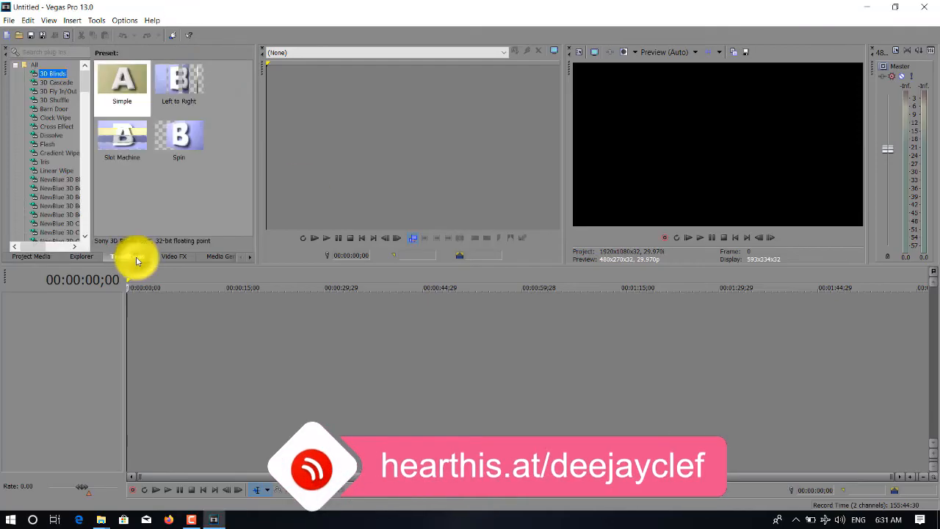
Preview NewBlue 3D Confetti, 3D Vortex, AB Color Melt and LB Light Ring transition presets
{"action": "left_click", "coordinate": [127, 256]}
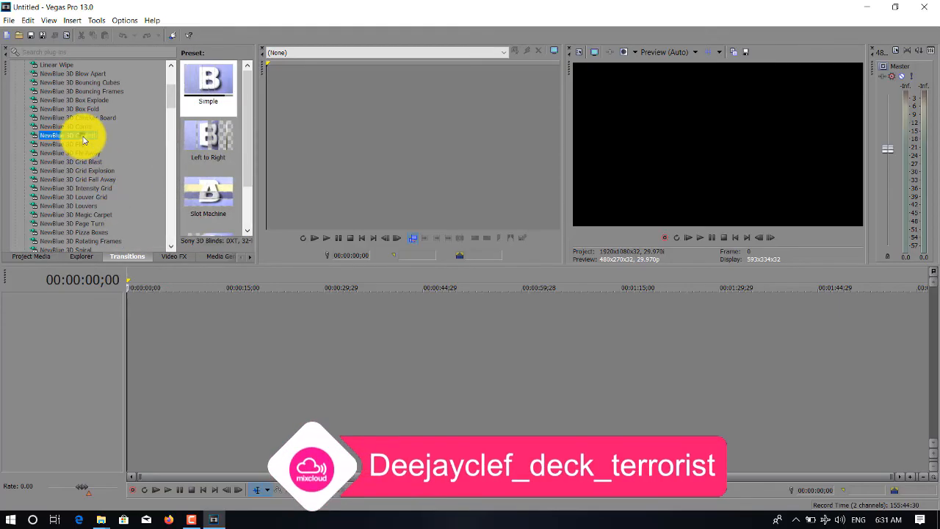
{"action": "left_click", "coordinate": [69, 135]}
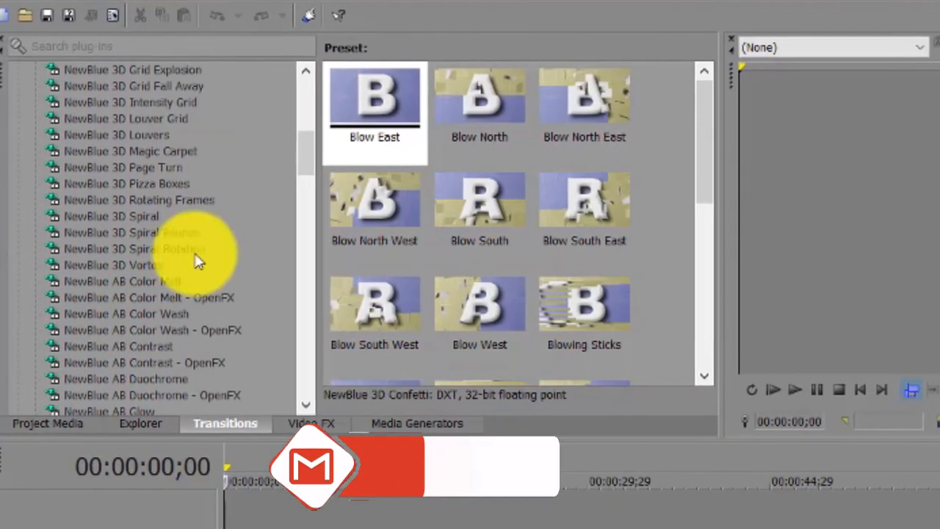
{"action": "left_click", "coordinate": [122, 264]}
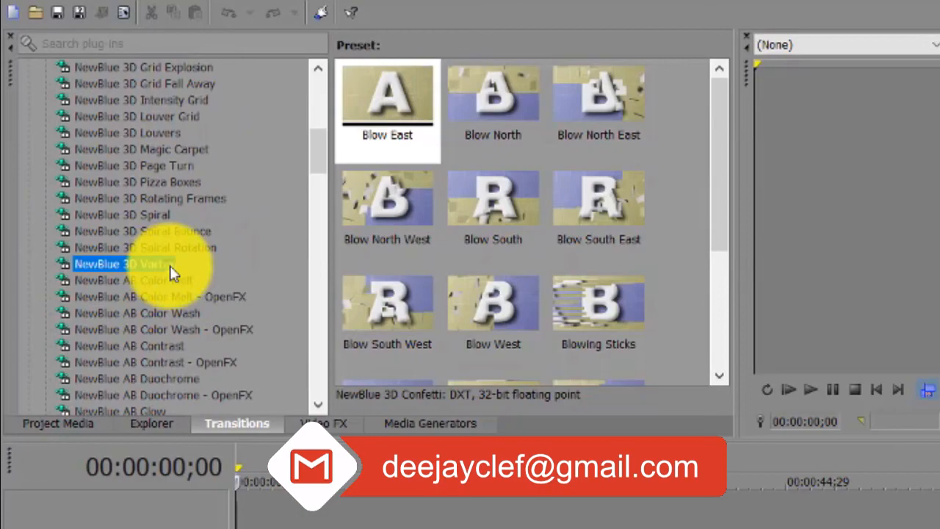
{"action": "left_click", "coordinate": [143, 279]}
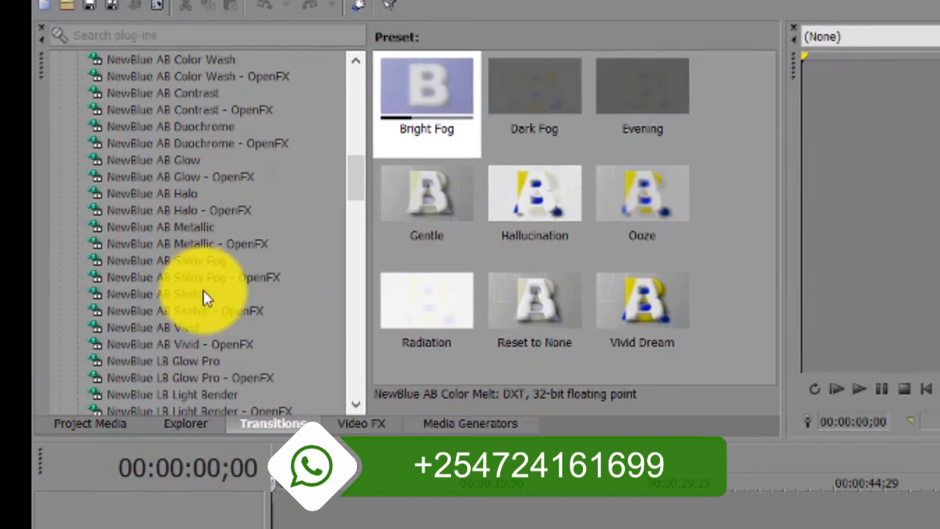
{"action": "scroll", "scroll_direction": "down", "scroll_amount": 3}
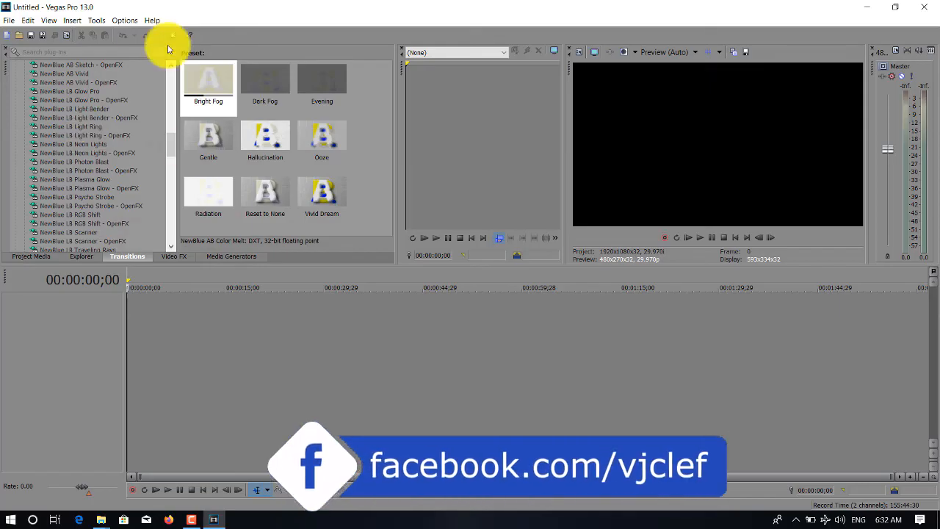
{"action": "mouse_move", "coordinate": [415, 190]}
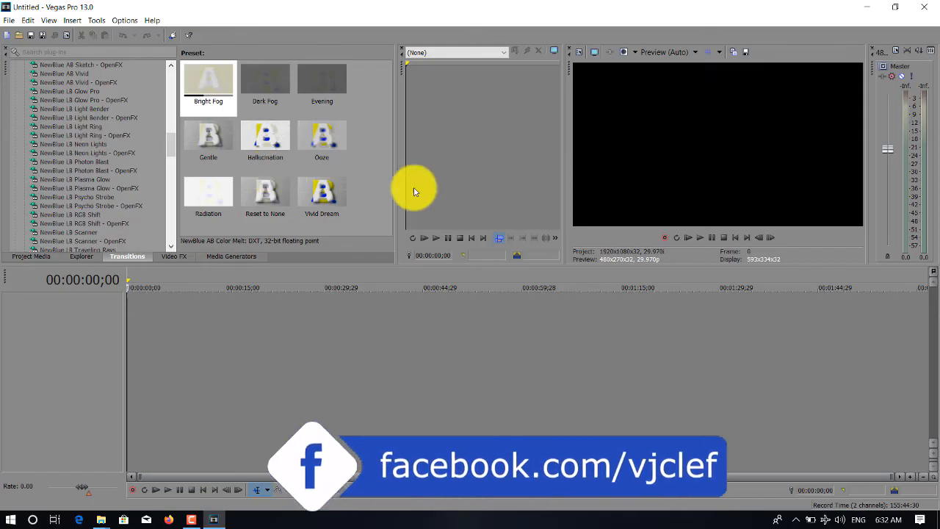
{"action": "left_click", "coordinate": [71, 127]}
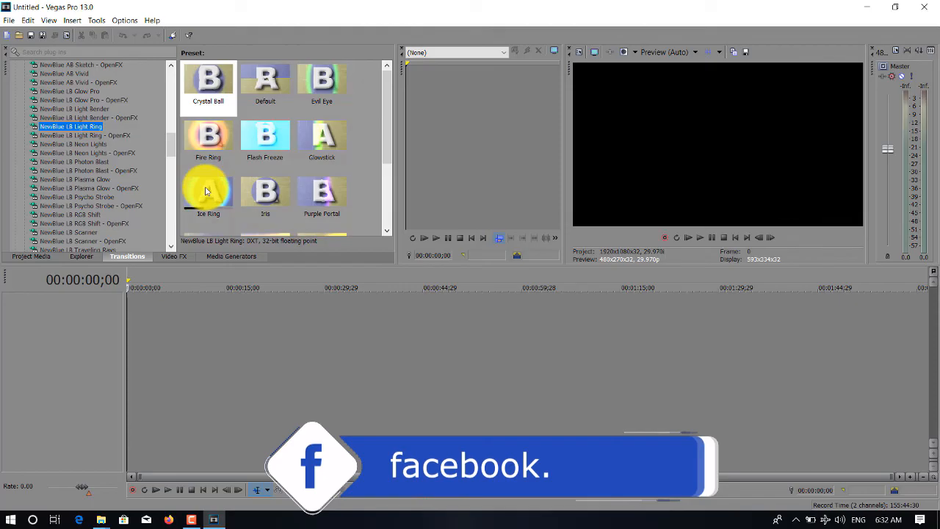